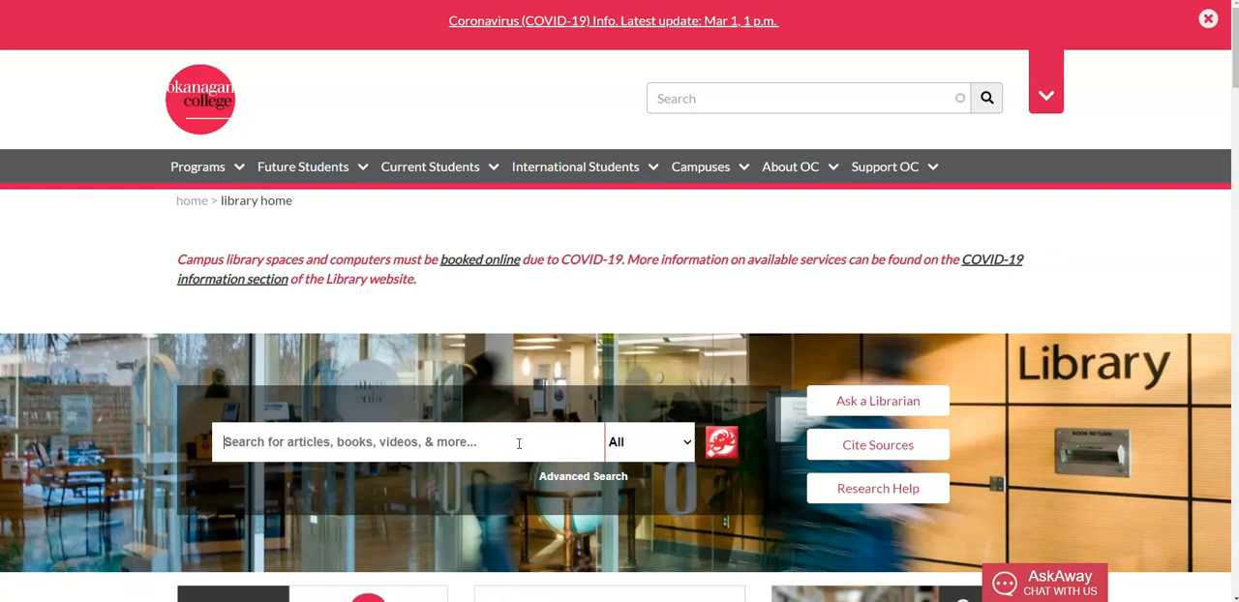
Enter the title 'Assets and liabilities in group problem solving: The need for an integrative function' in the library search box.
text(Assets and liabilities in group problem solving: The need for an integrative function)
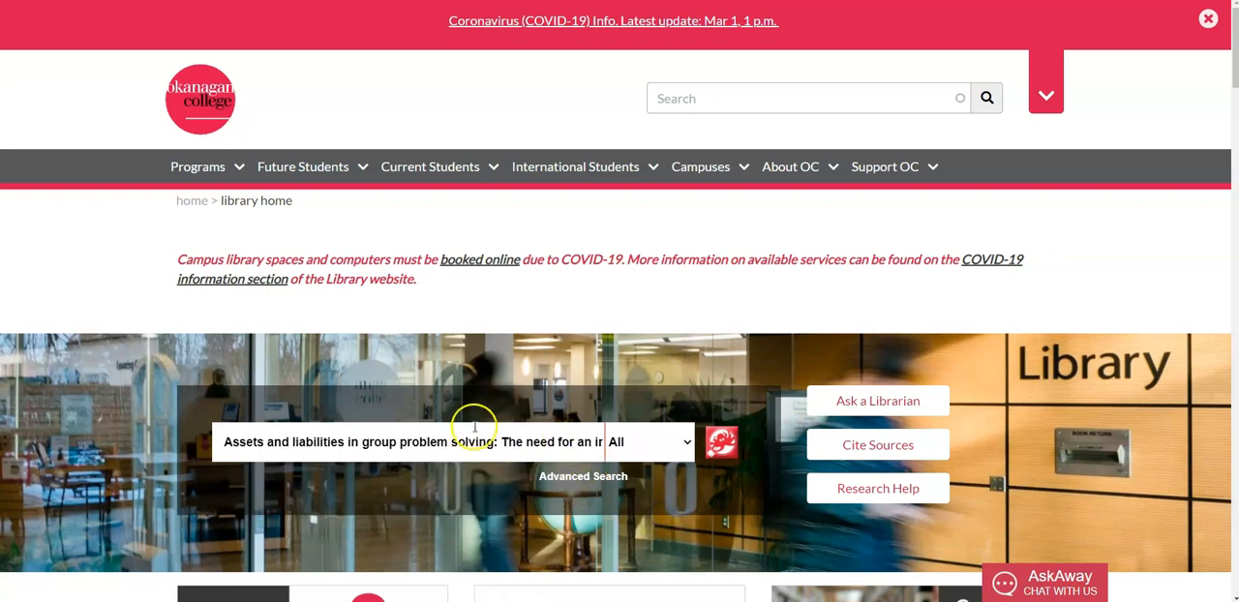
mouse_move(410, 511)
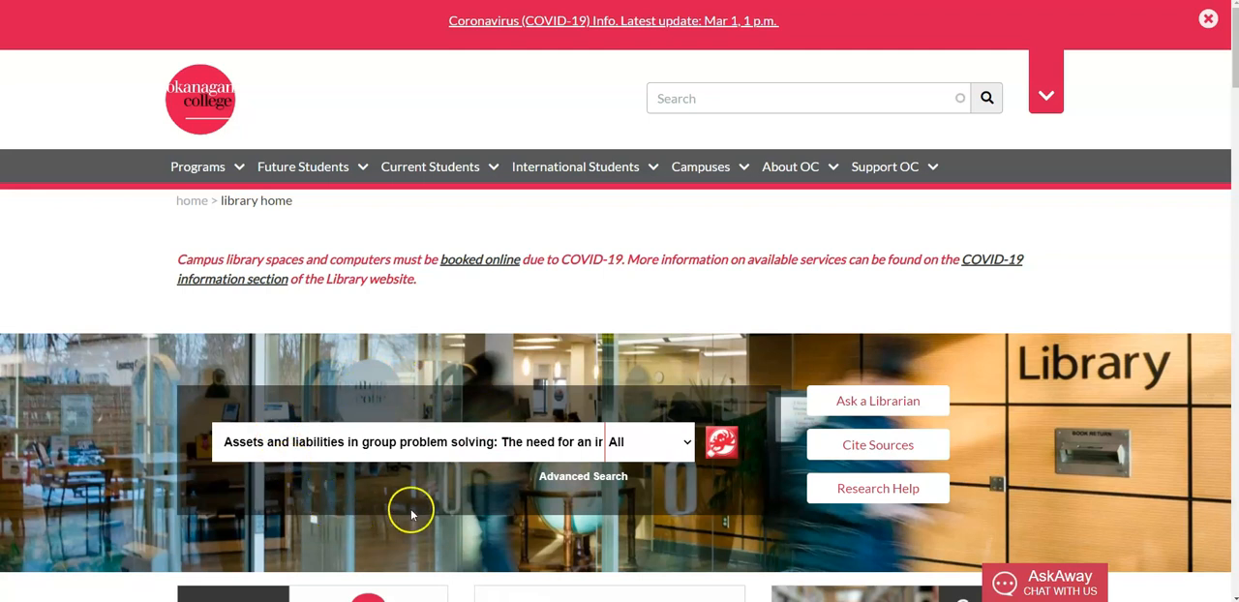
mouse_move(726, 468)
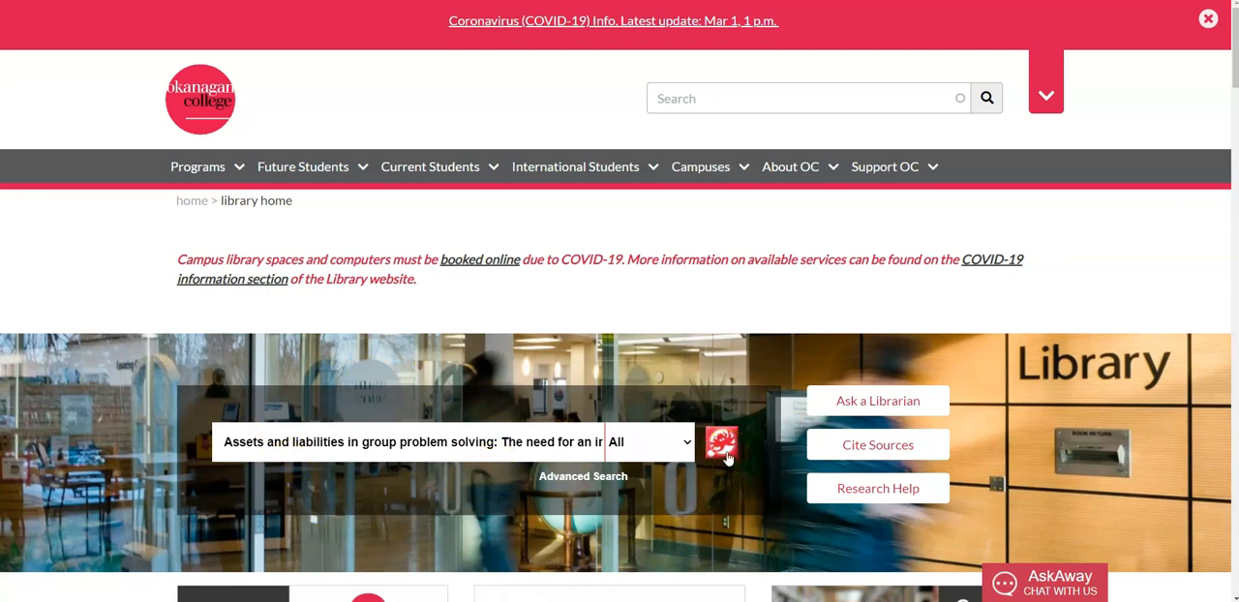
Run the search so guest-mode results list the Maier article first.
click(720, 441)
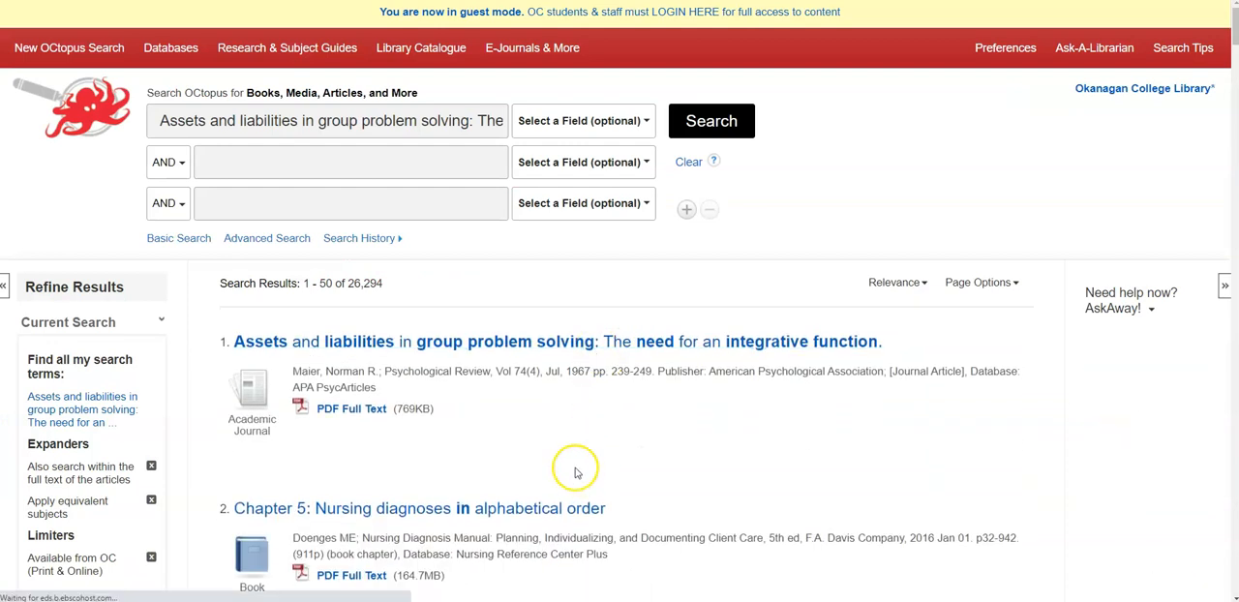
click(1131, 308)
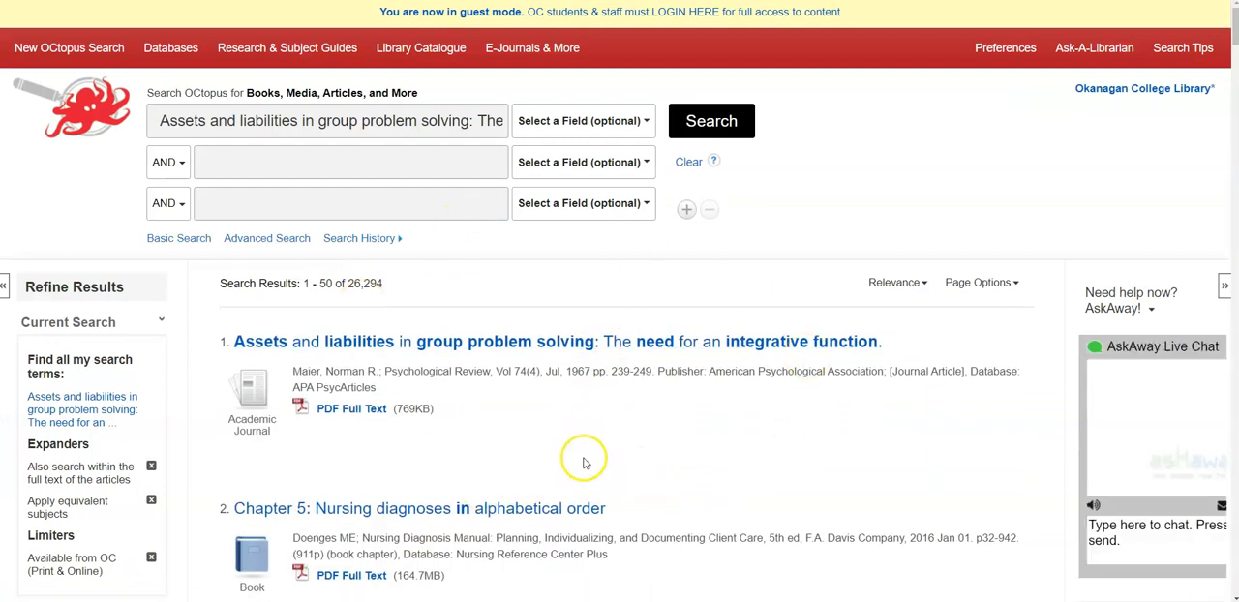
mouse_move(637, 391)
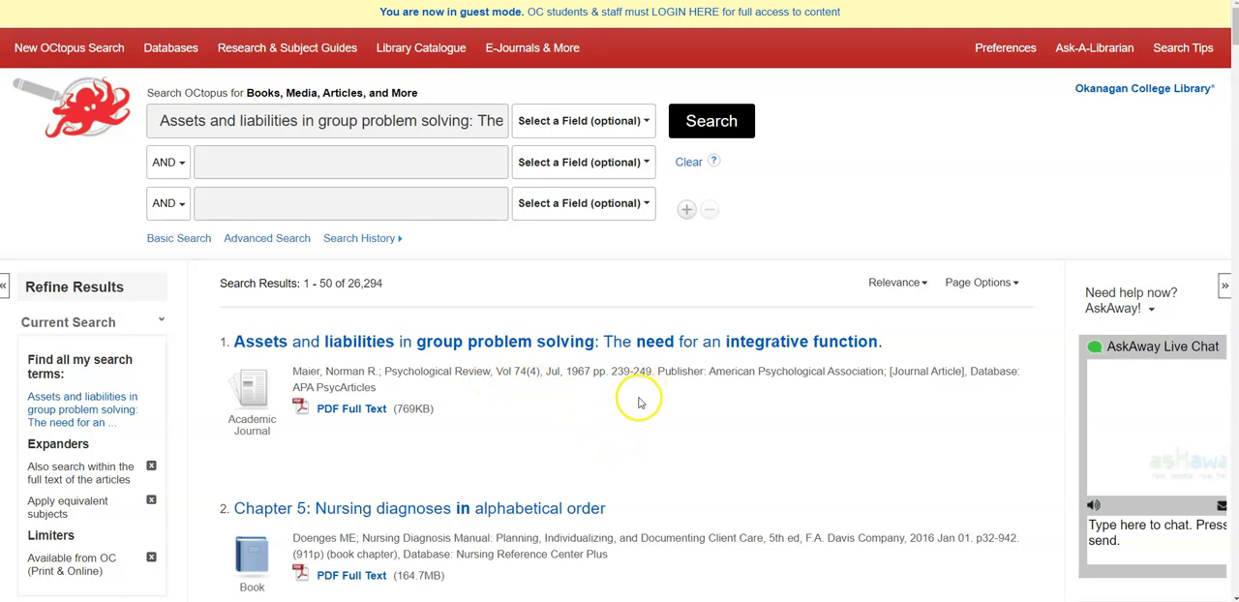
mouse_move(629, 11)
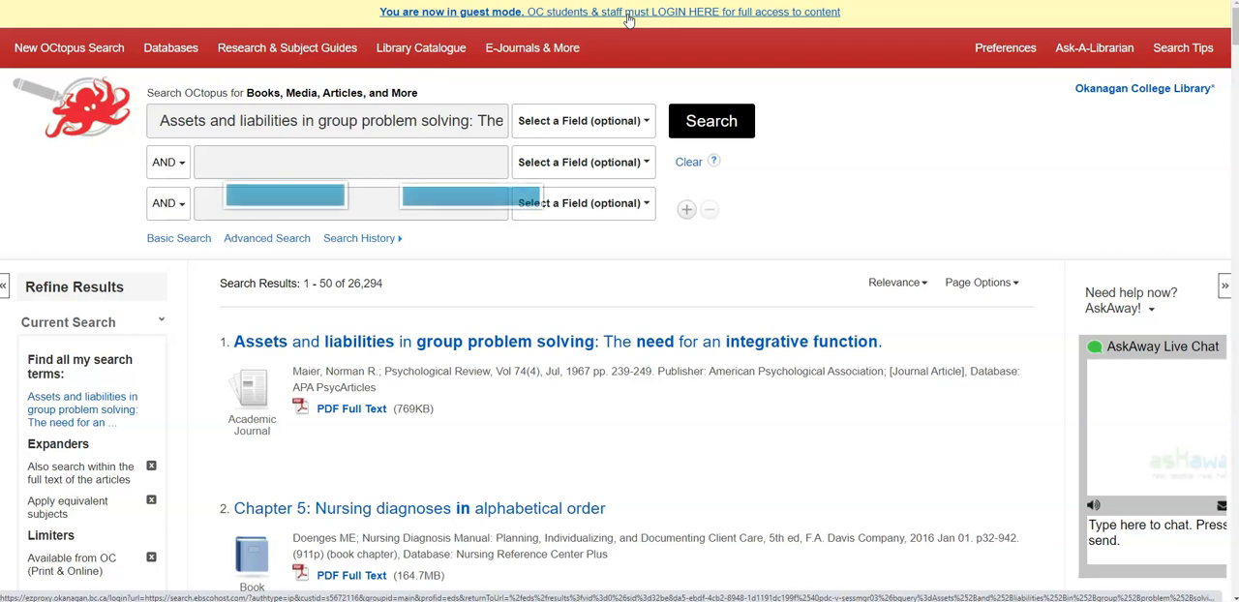
Sign in through the college login so results return with full access and abstracts.
click(682, 12)
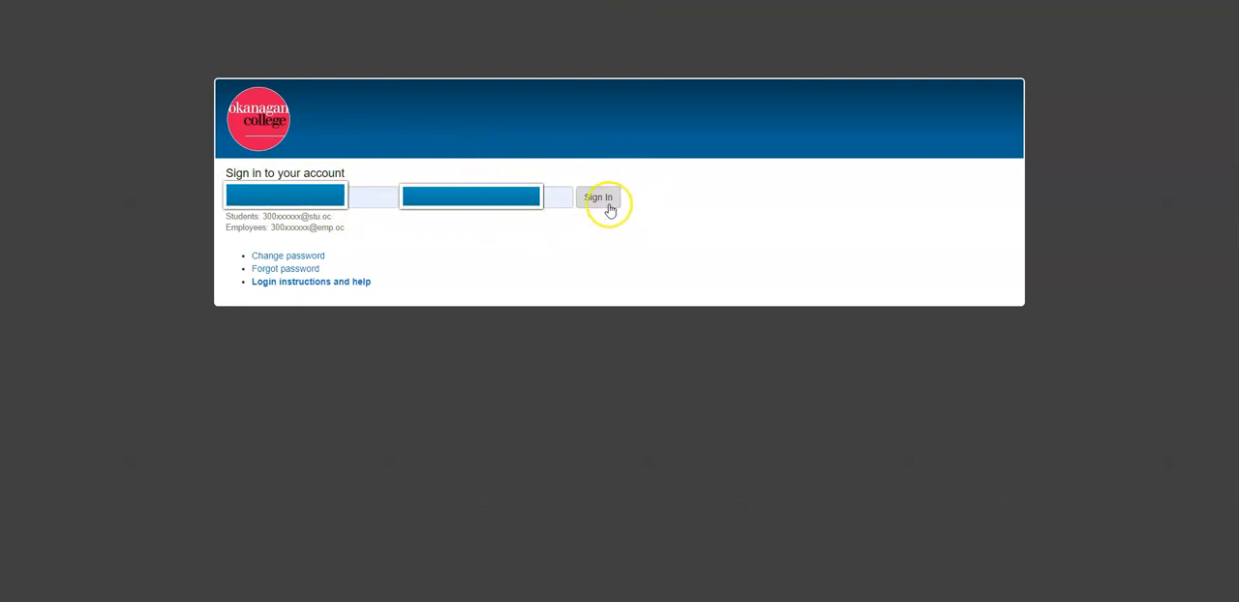
click(598, 197)
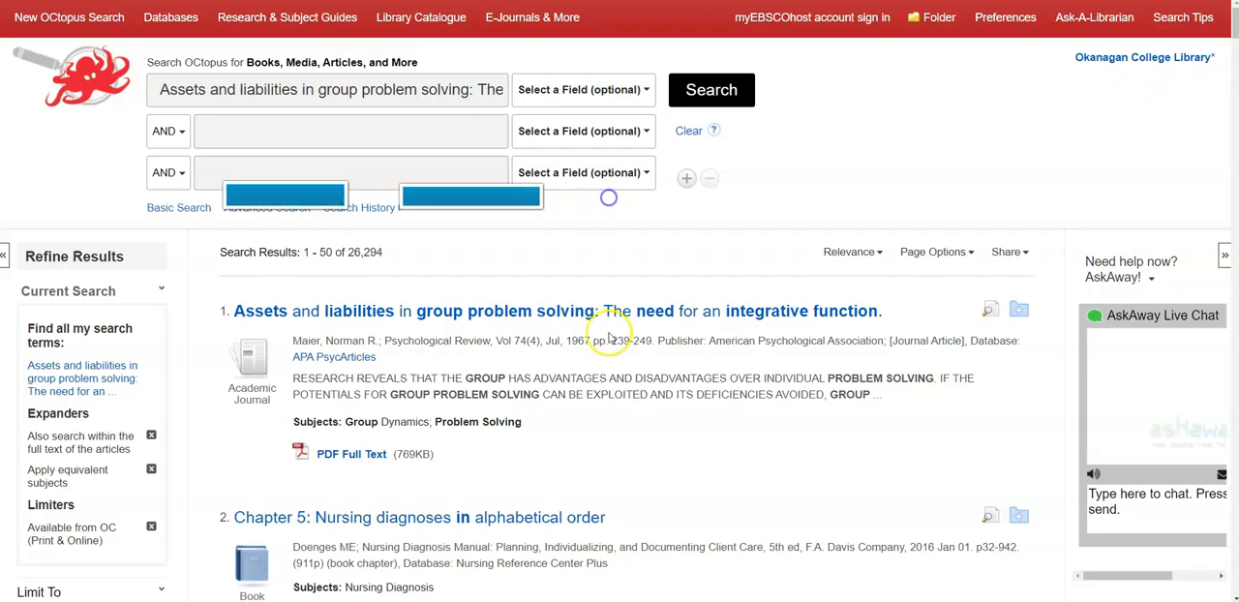
mouse_move(558, 310)
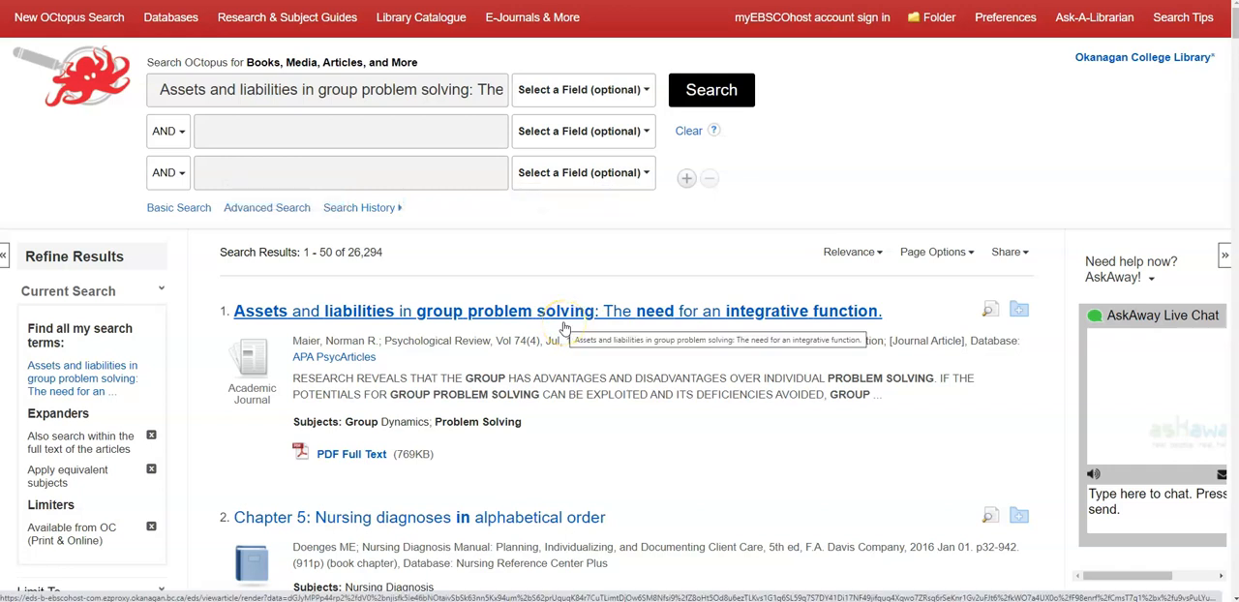
View the Maier article's detailed record with its source, publishers, abstract and subject headings.
click(558, 309)
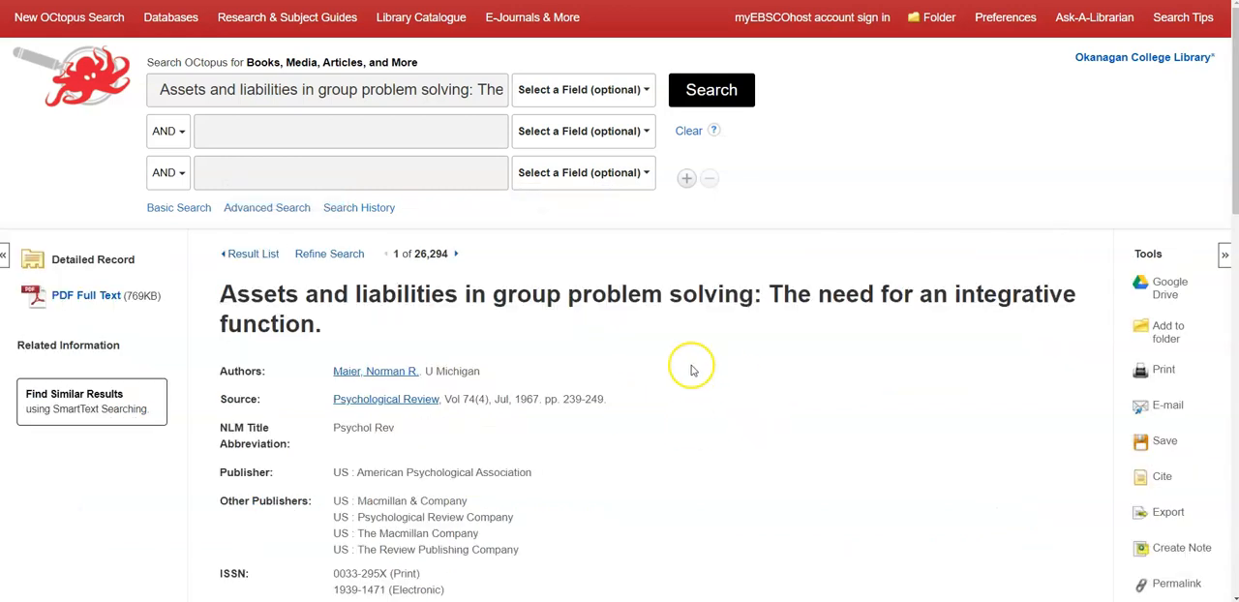
scroll(down, 3)
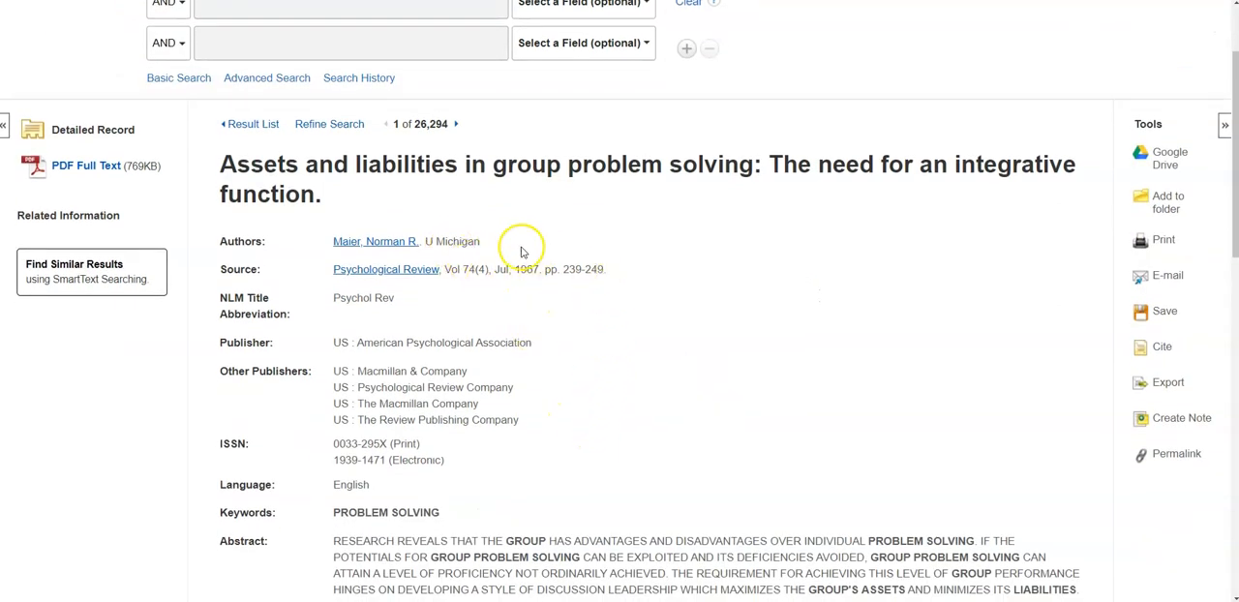
mouse_move(488, 271)
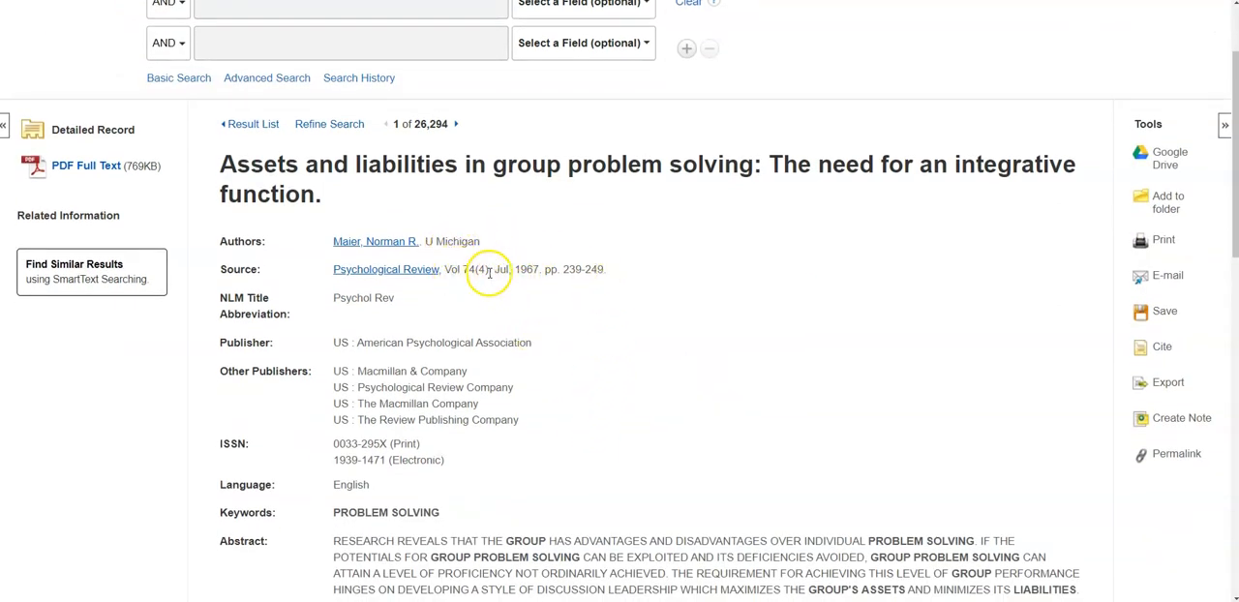
mouse_move(600, 269)
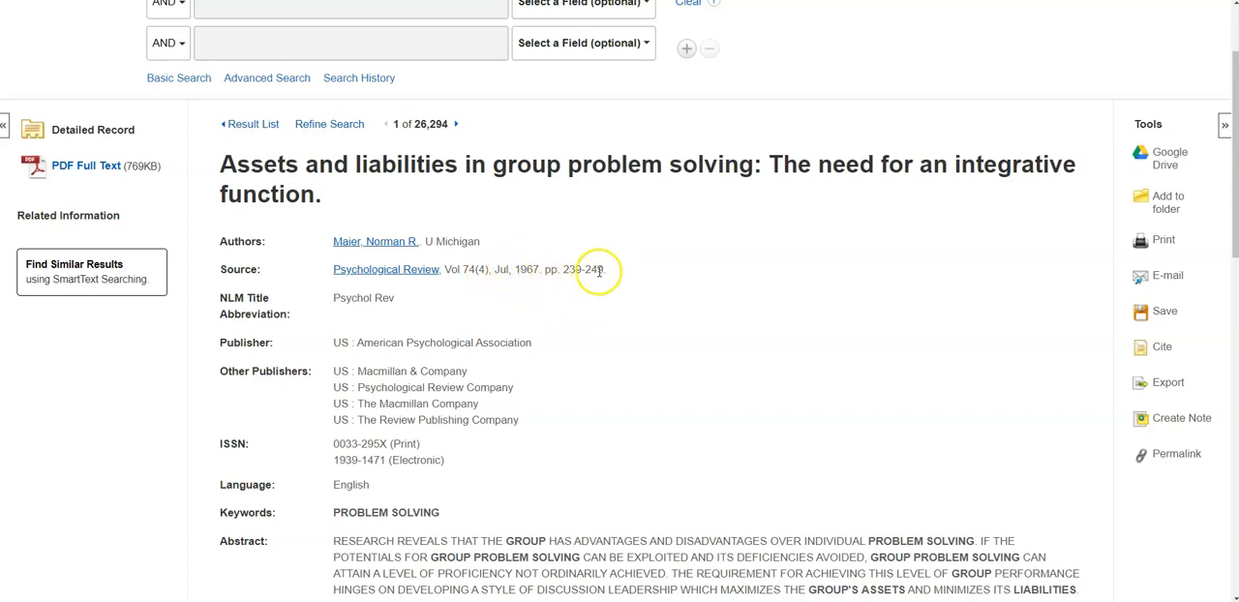
scroll(down, 3)
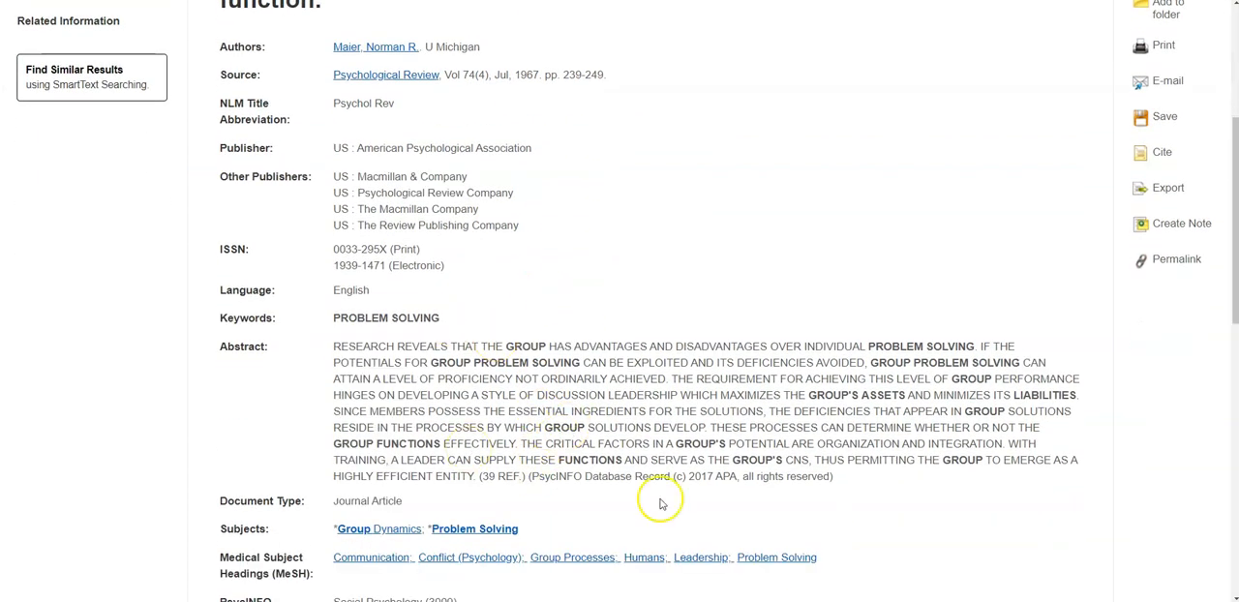
mouse_move(705, 424)
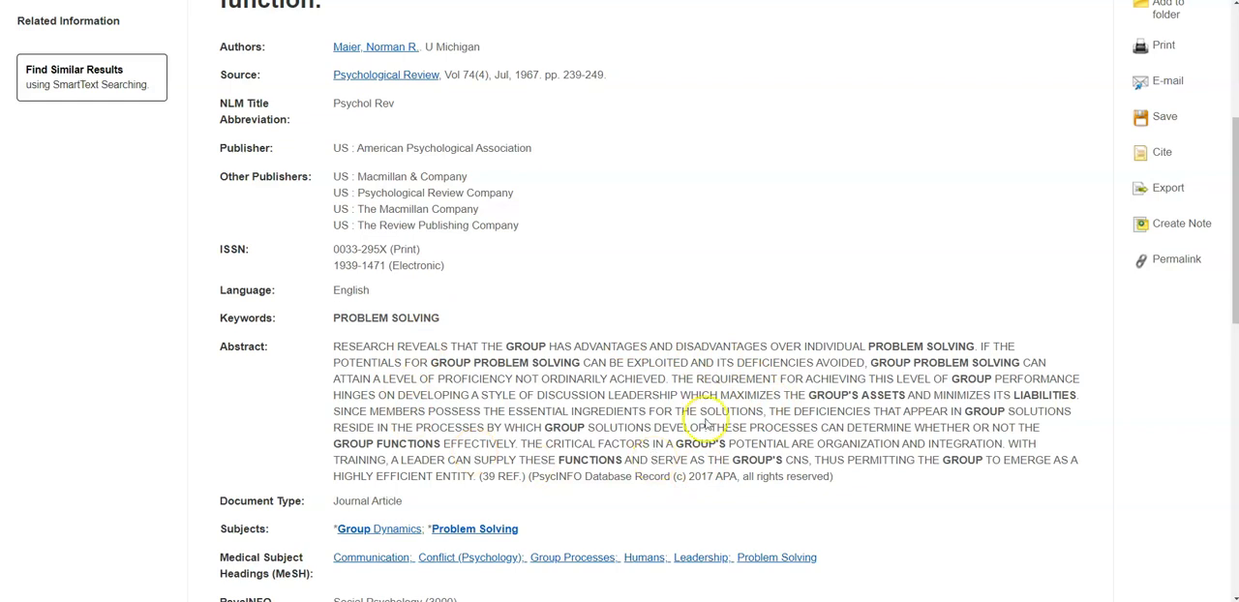
scroll(up, 3)
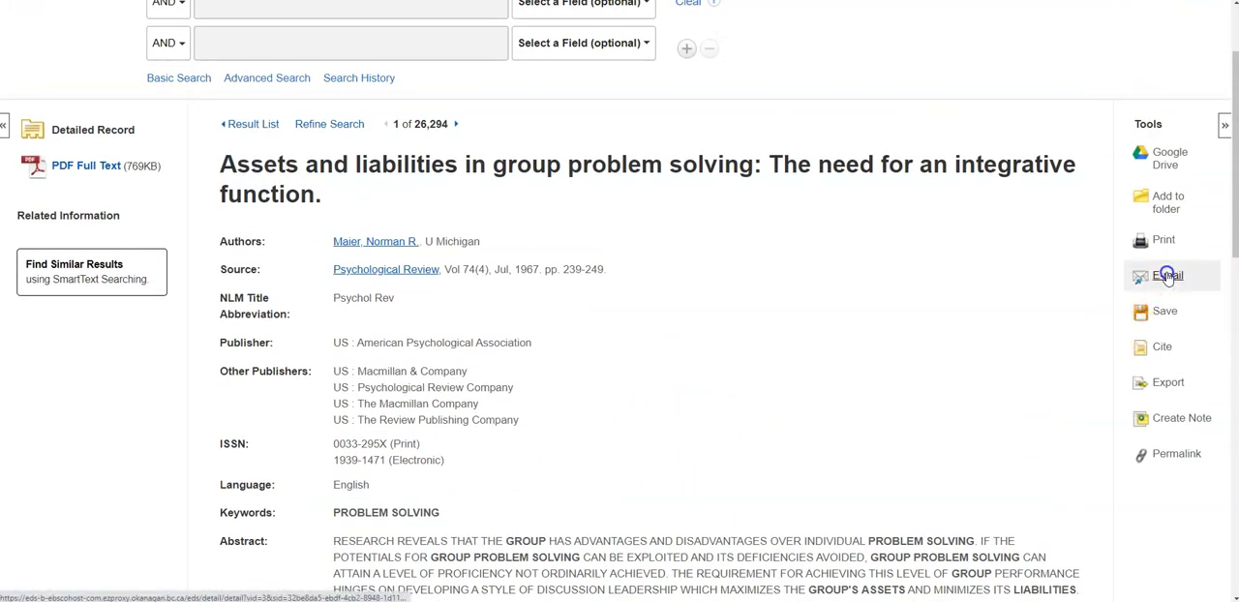
click(1167, 275)
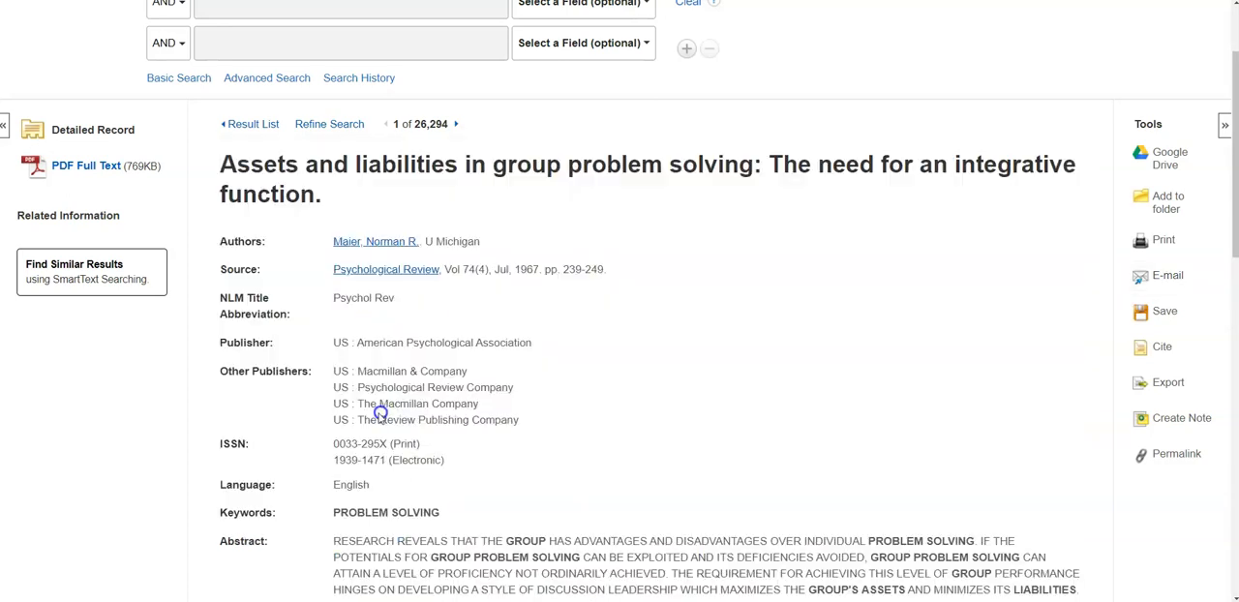
mouse_move(101, 184)
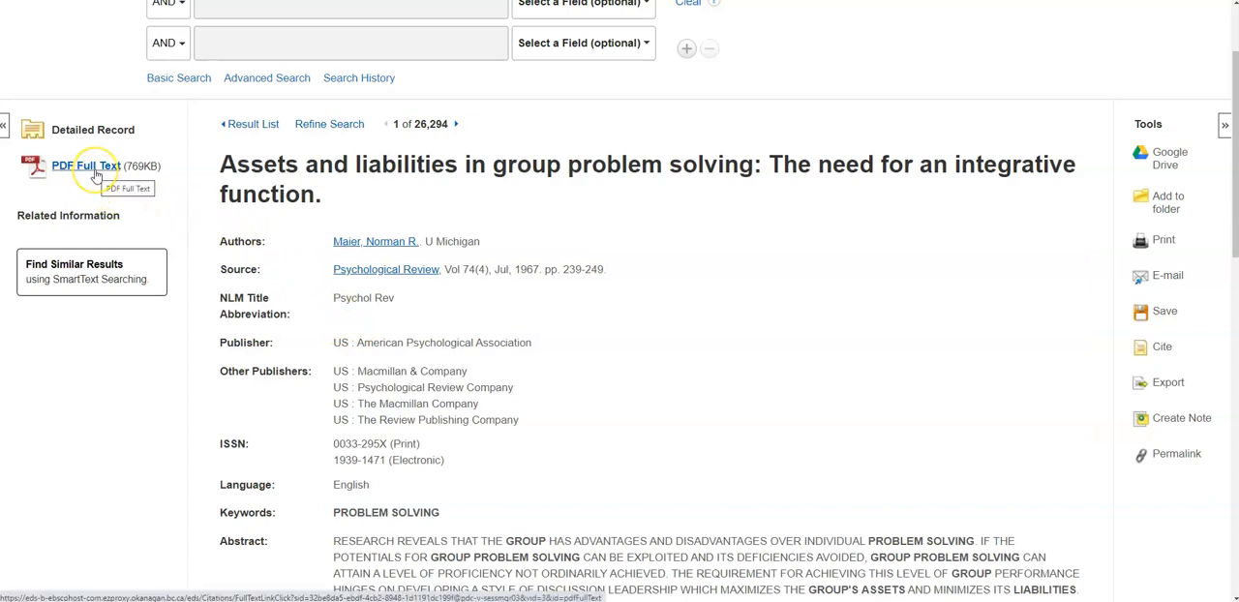
View the article's PDF Full Text, showing the first of its 11 Psychological Review pages.
click(88, 165)
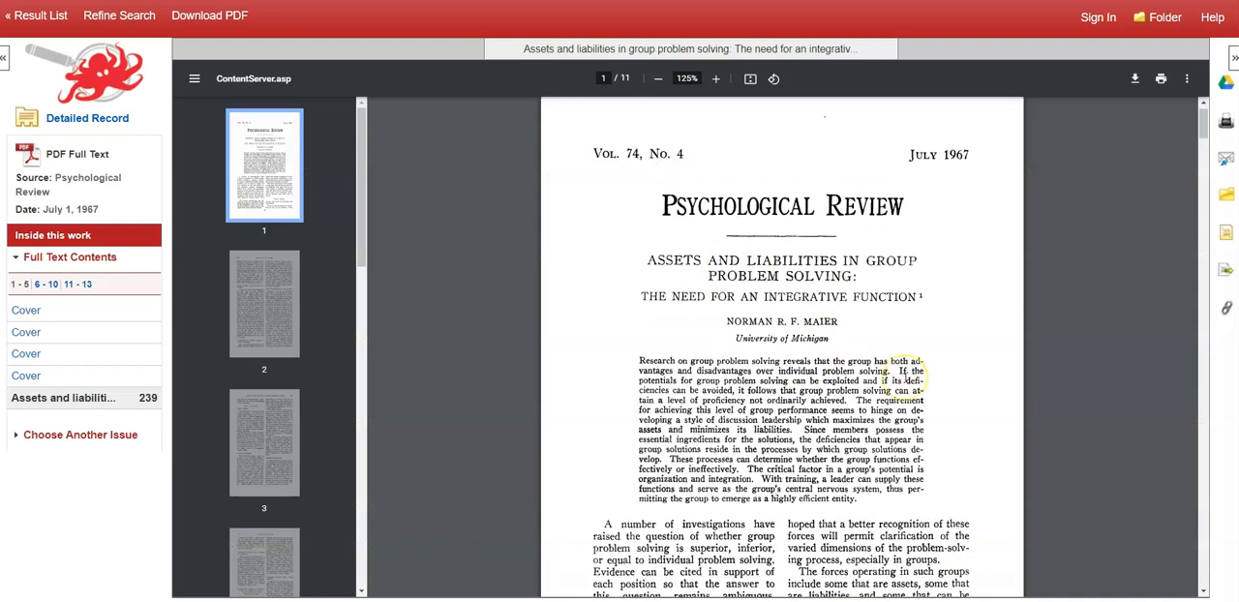
scroll(down, 3)
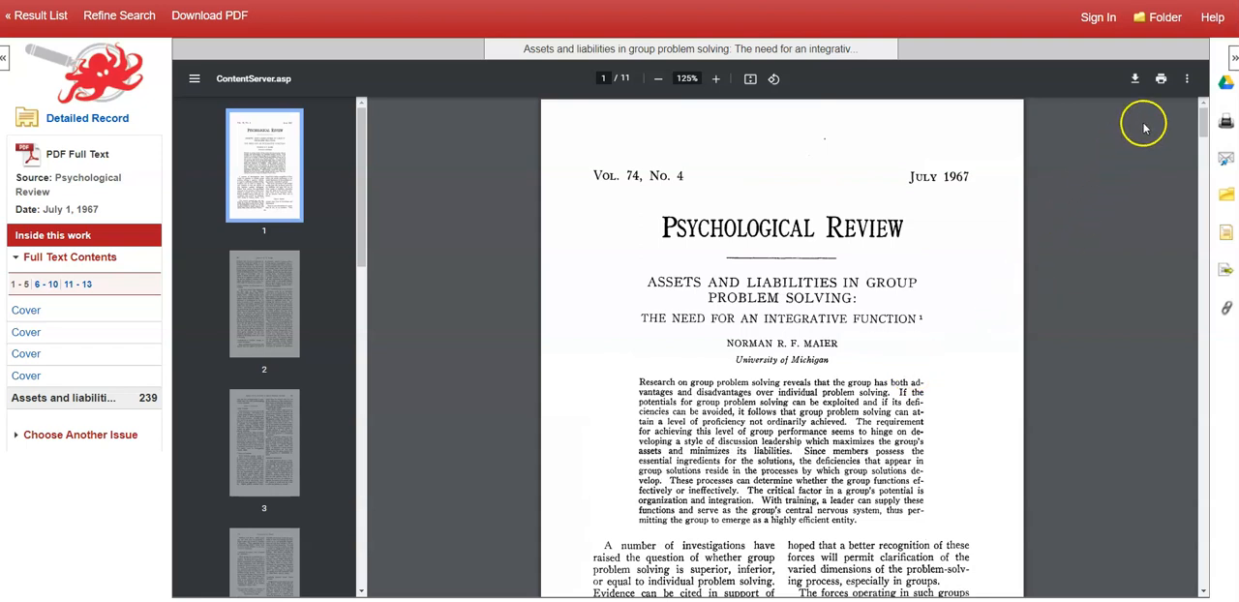
mouse_move(1127, 112)
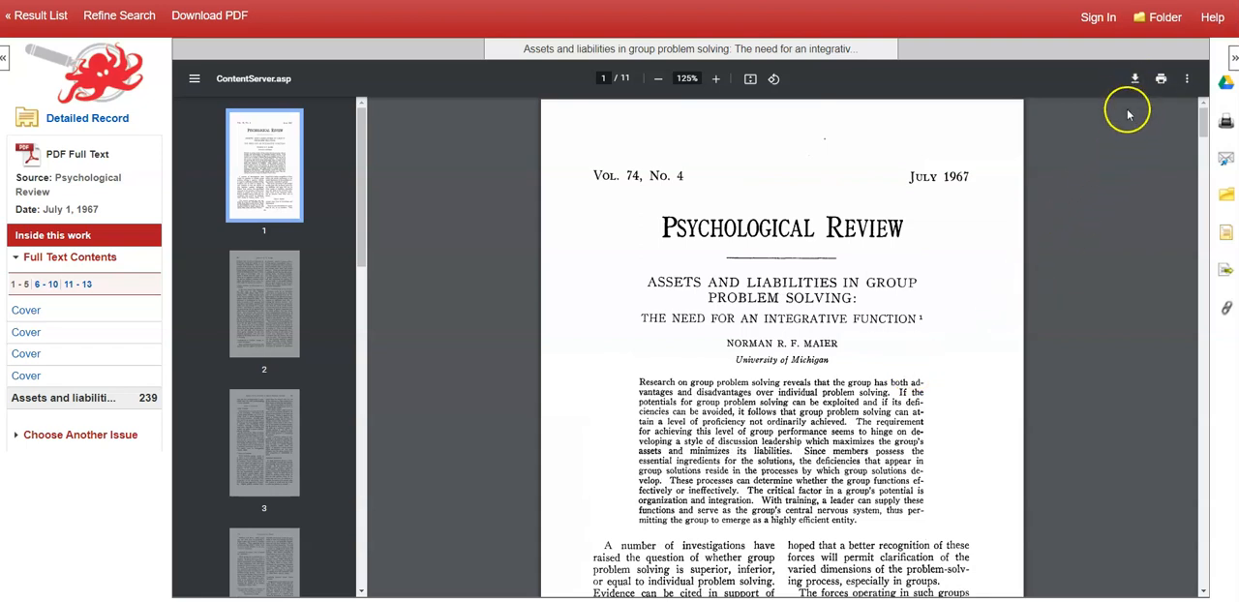
mouse_move(1034, 233)
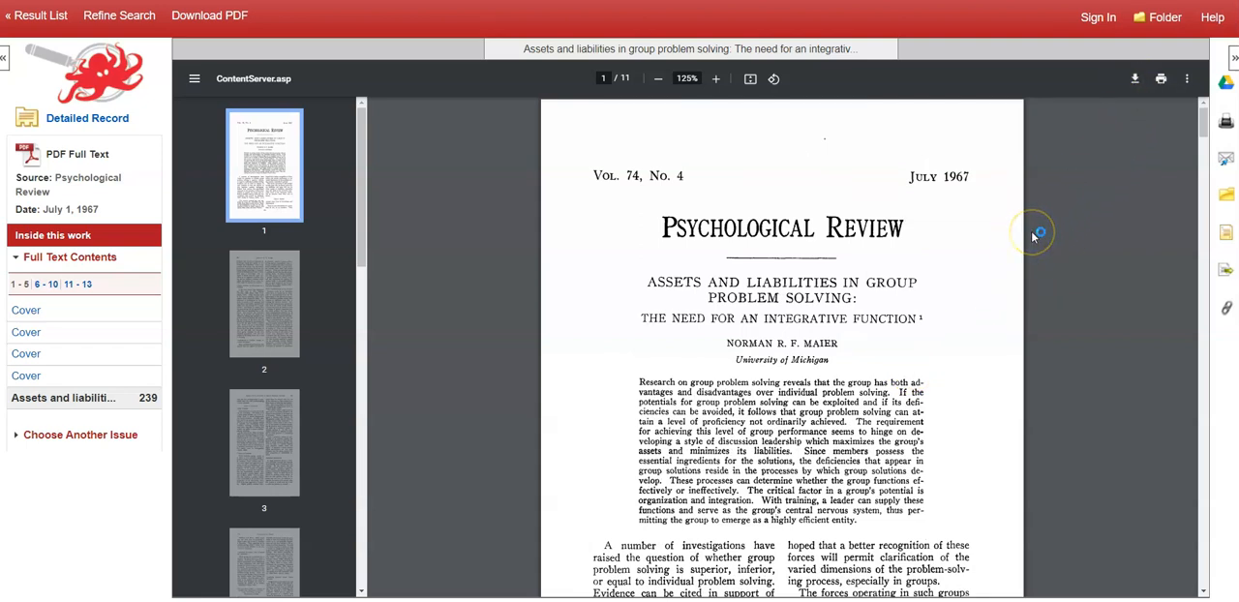
mouse_move(1034, 234)
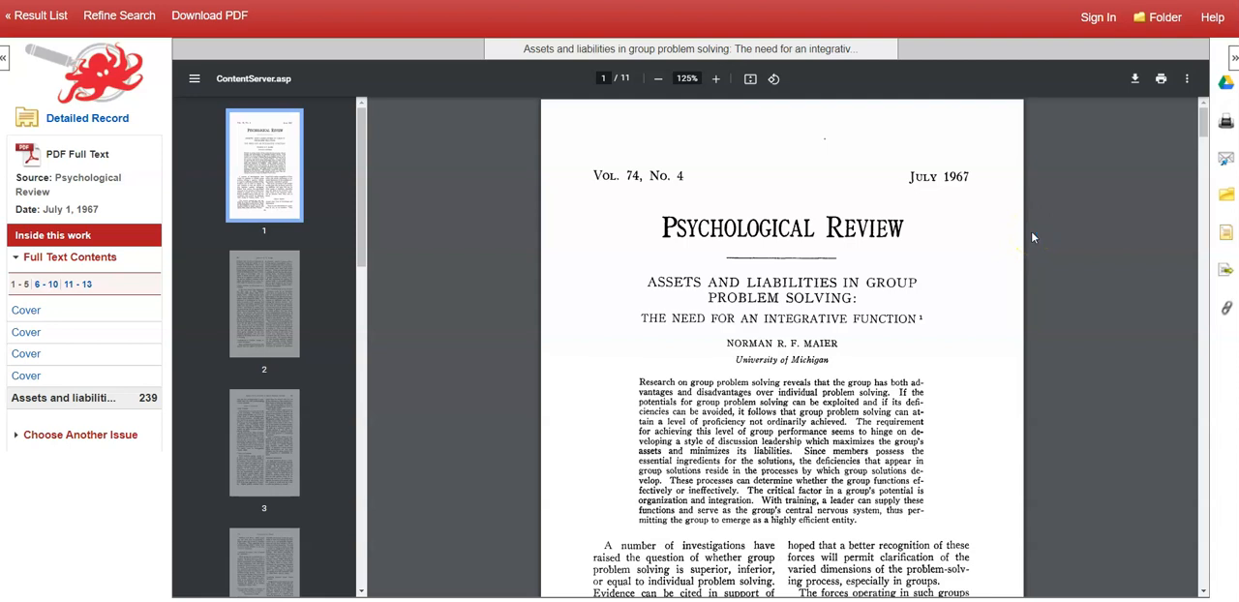